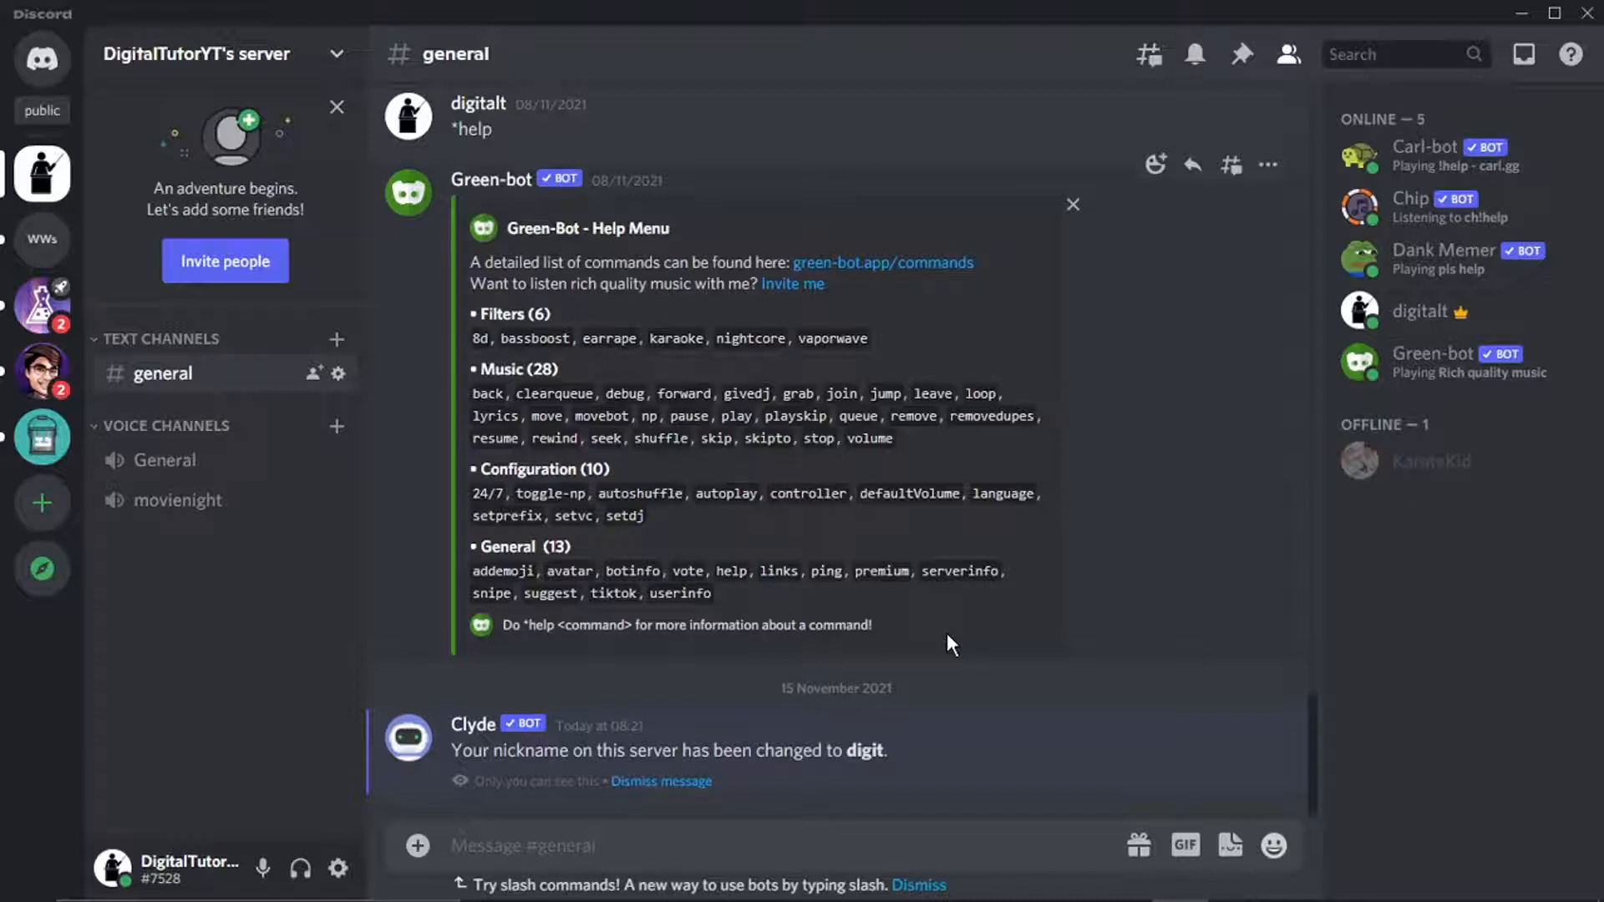
mouse_move(714, 548)
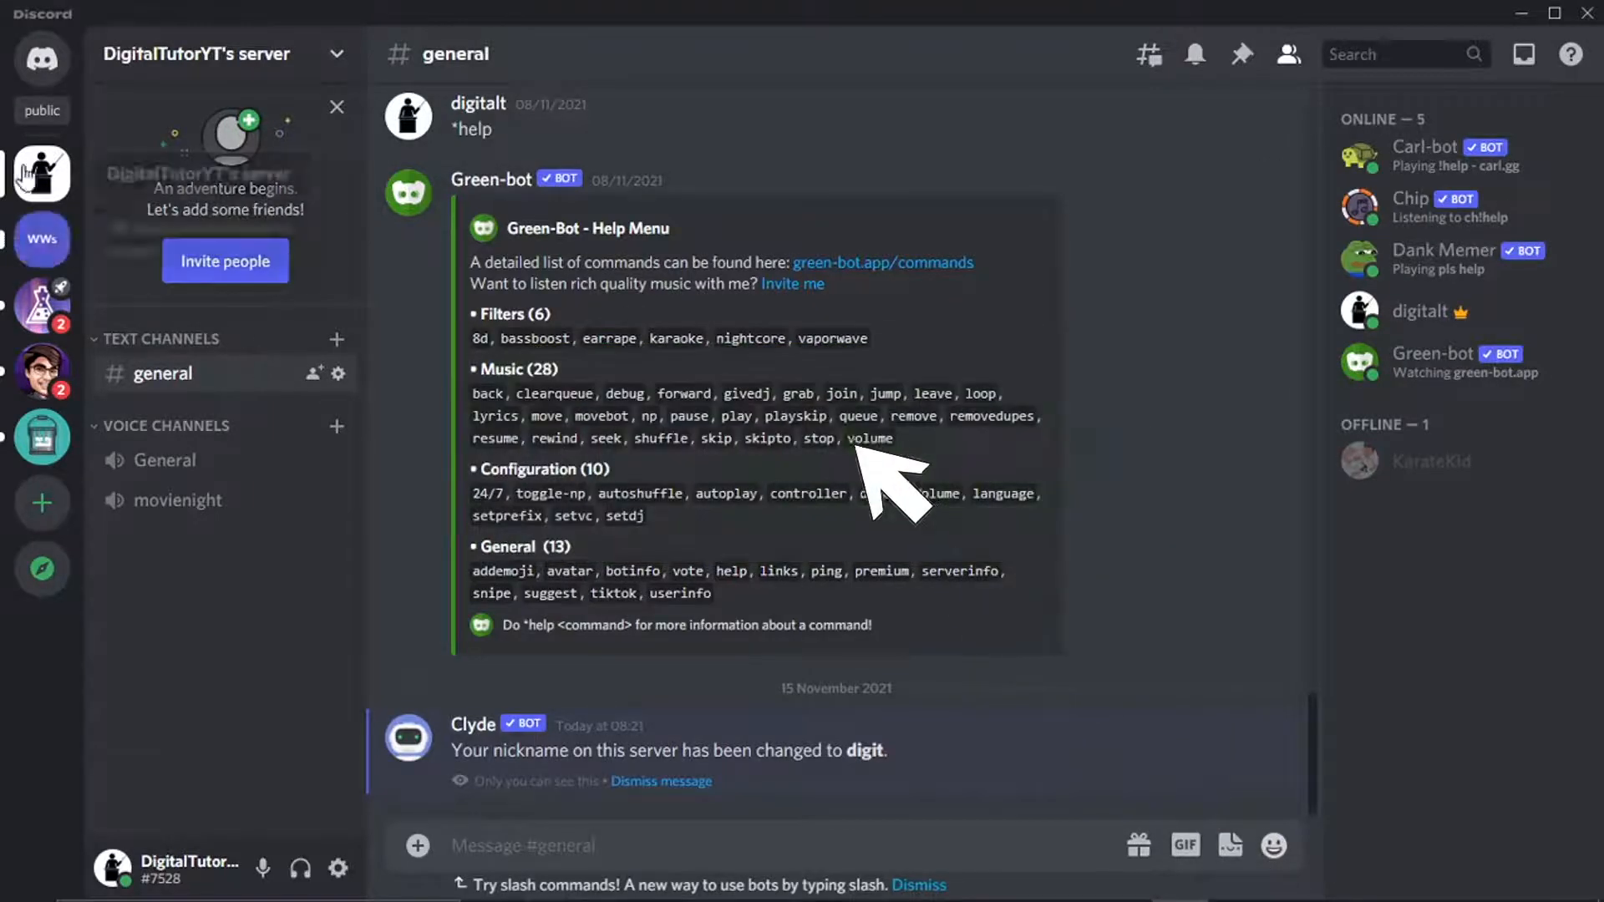
Turn off 'Allow direct messages from server members' for DigitalTutorYT's server and confirm with Done.
left_click(40, 239)
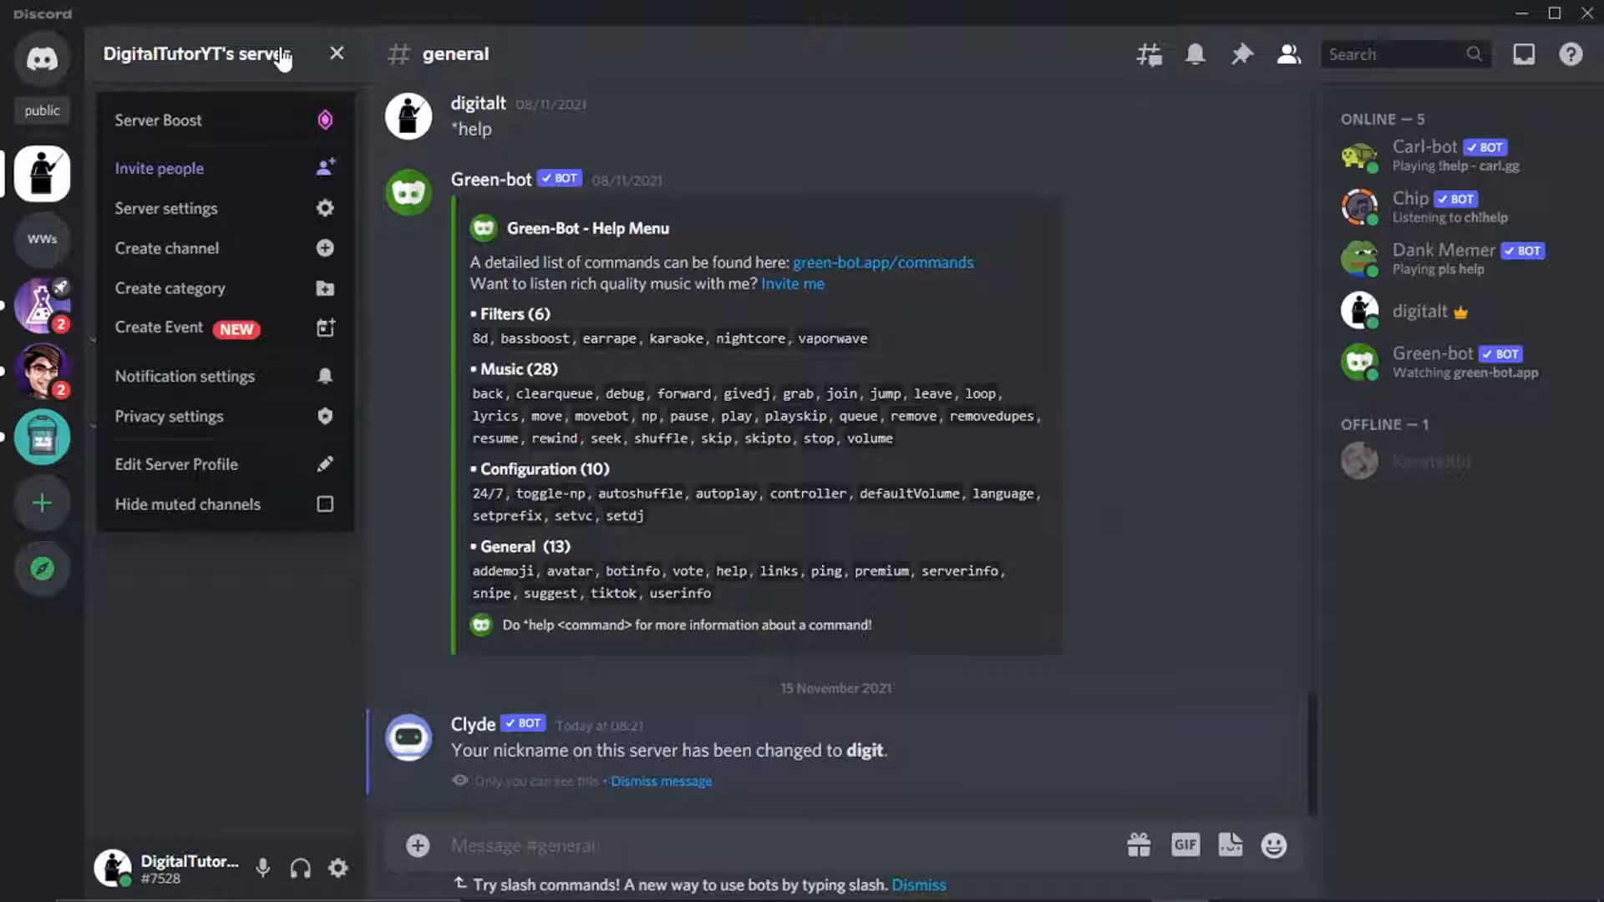
mouse_move(184, 376)
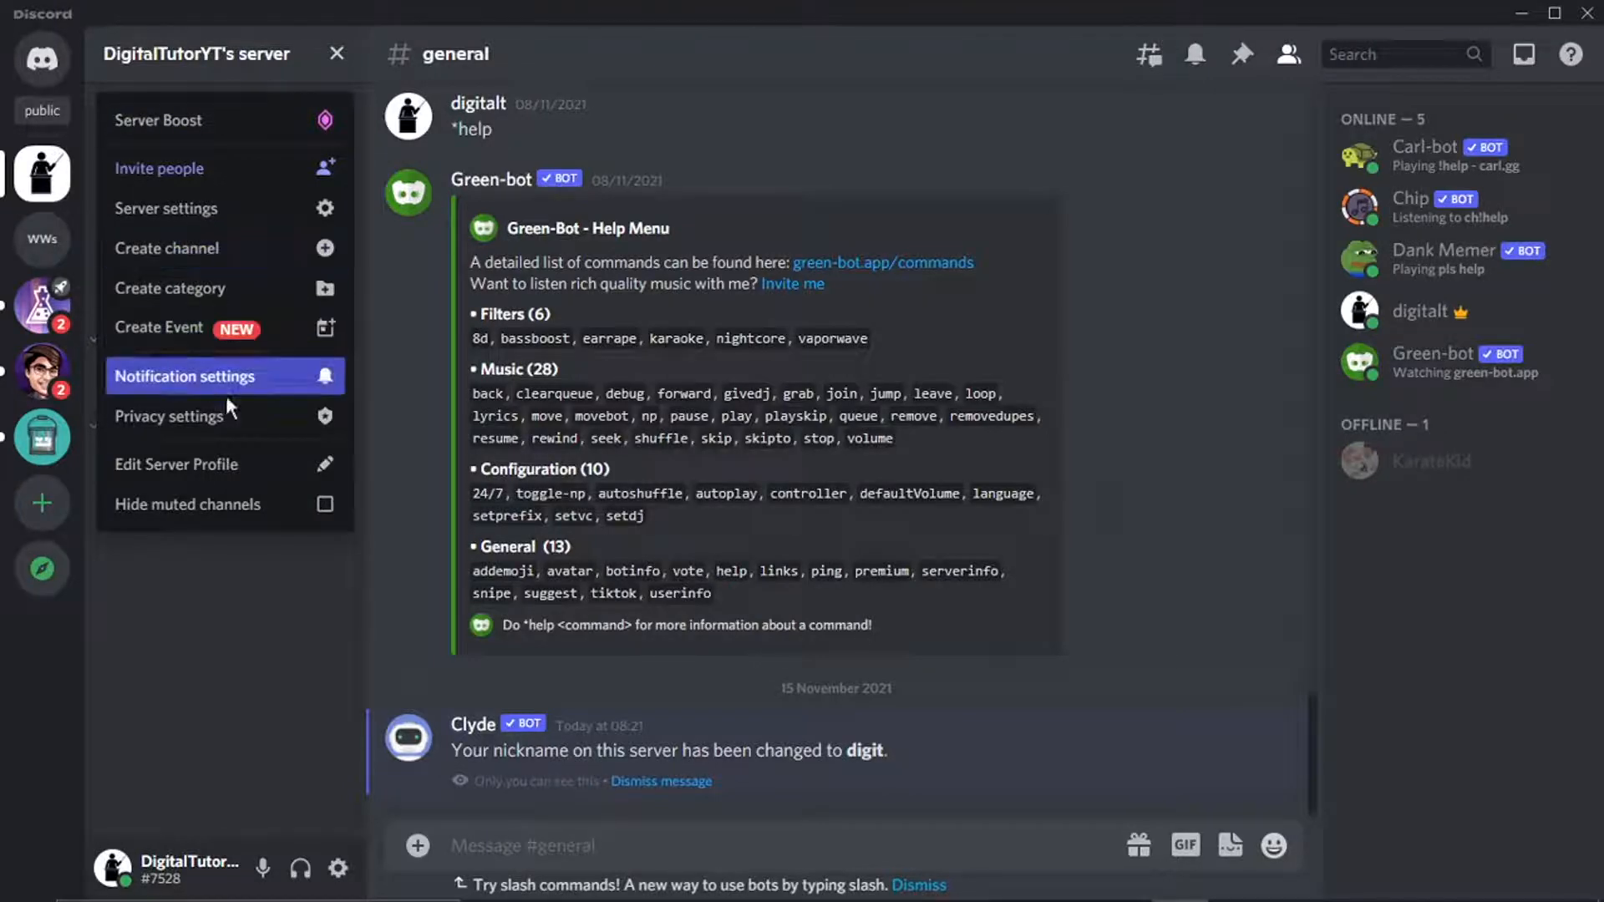
left_click(169, 416)
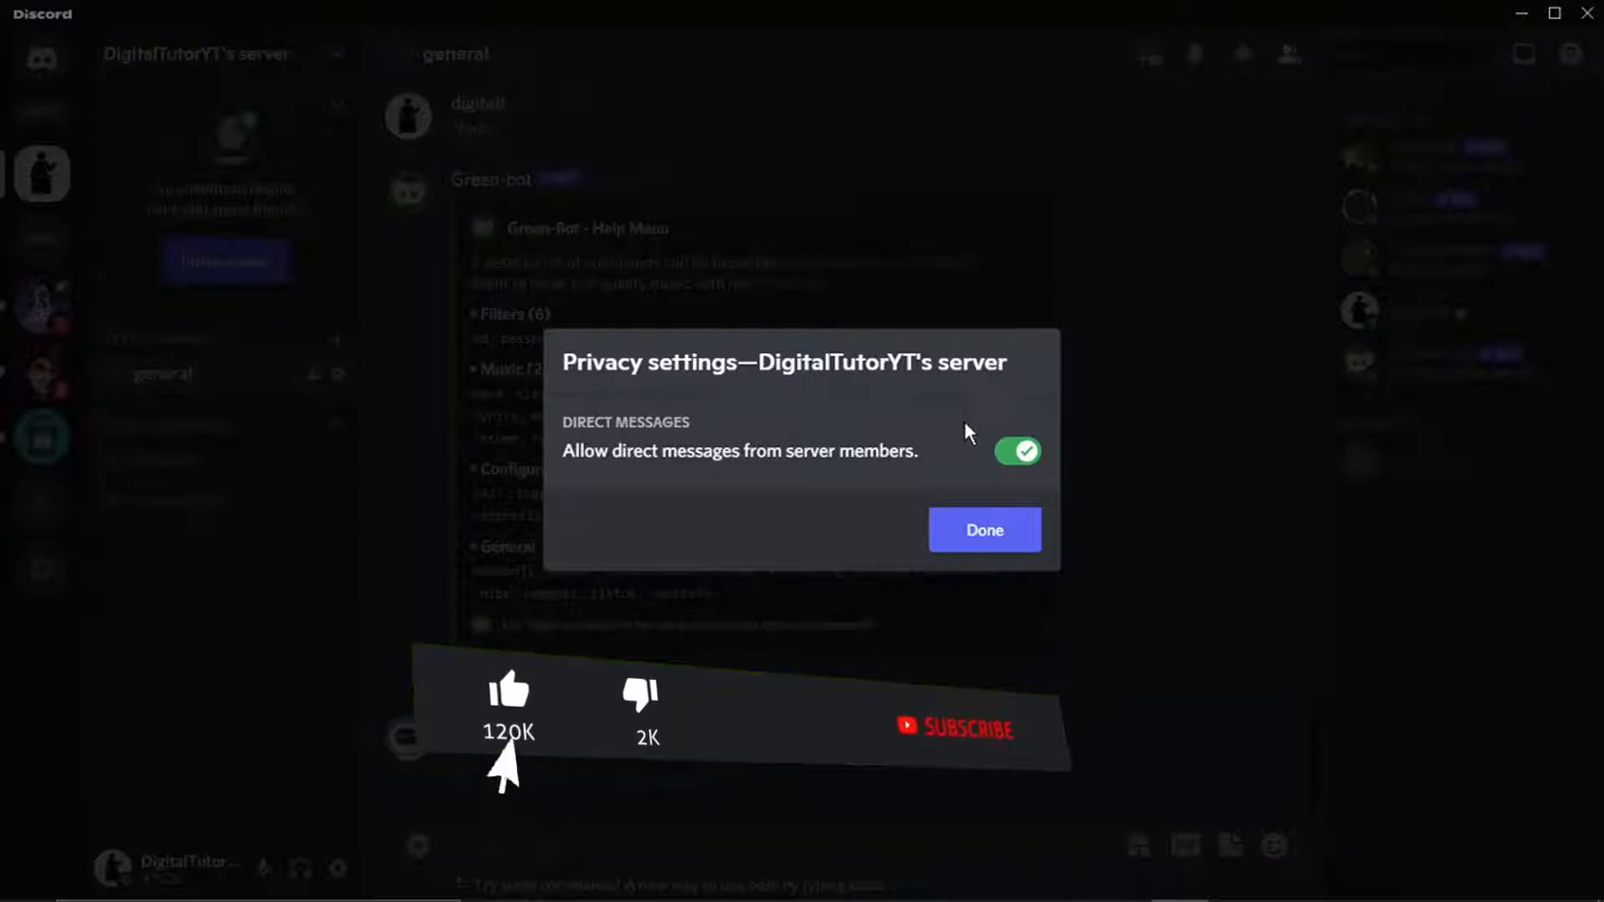
left_click(1017, 451)
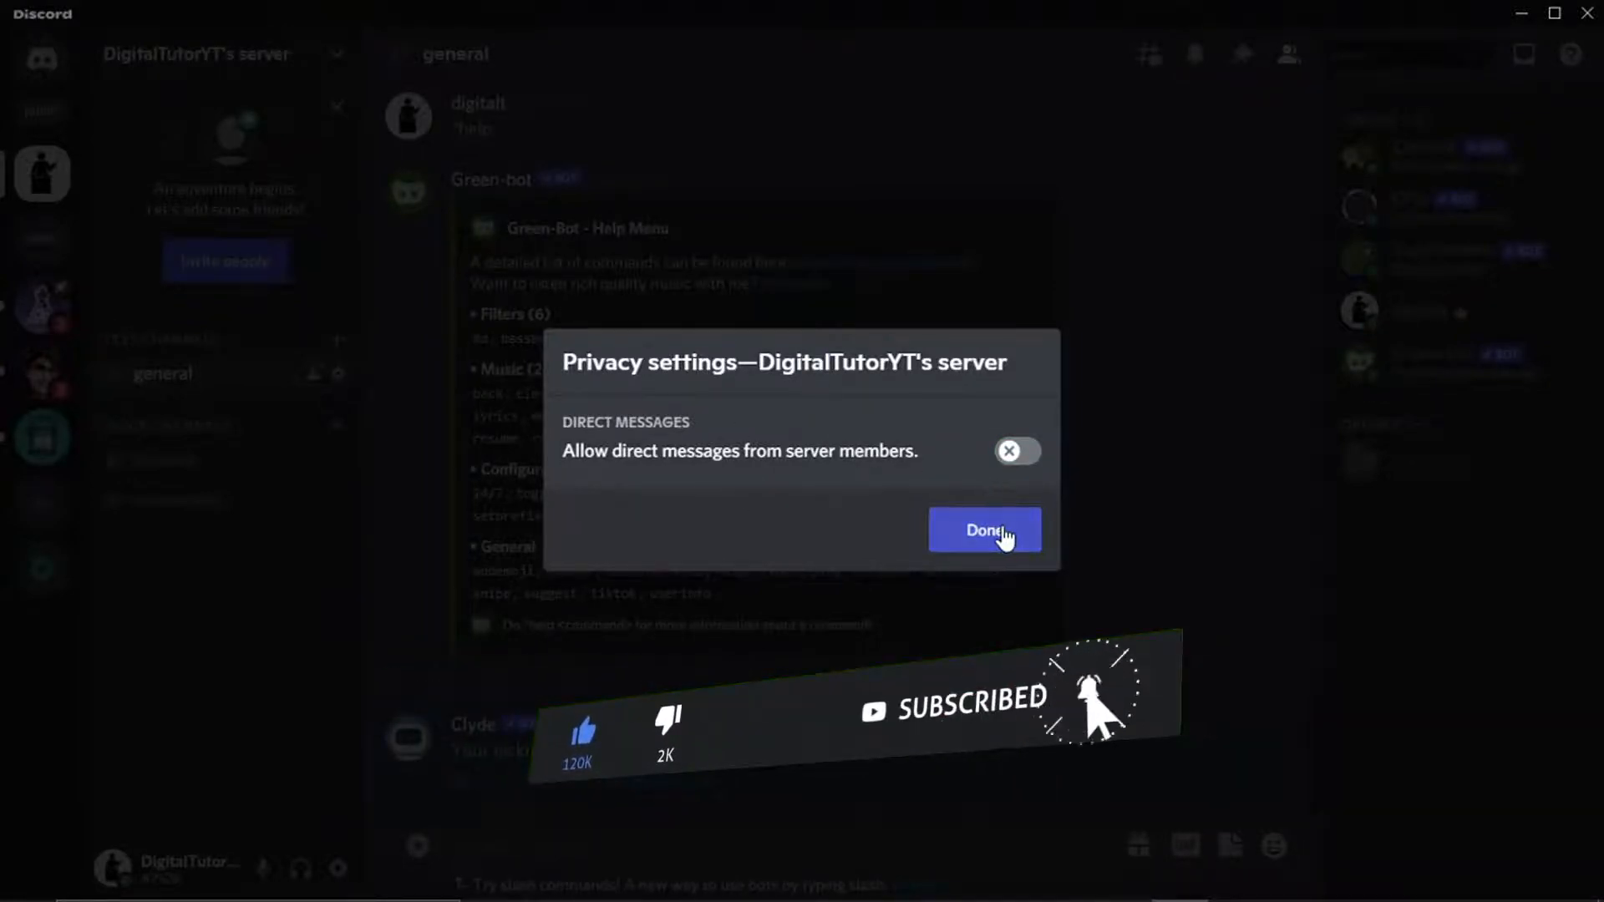
left_click(983, 530)
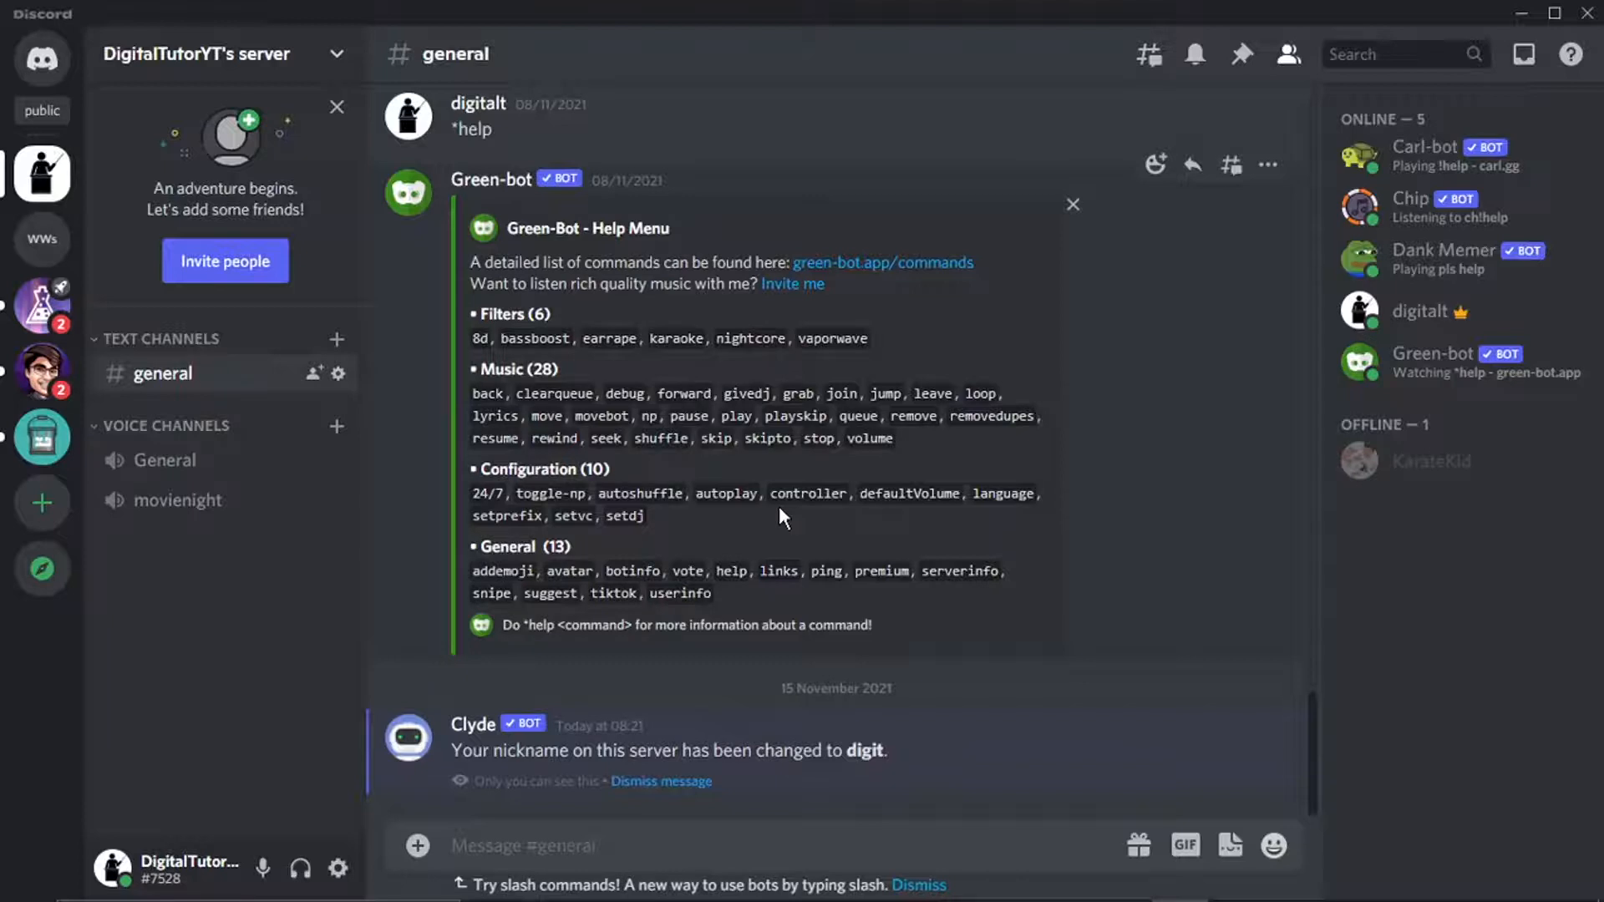
mouse_move(622, 623)
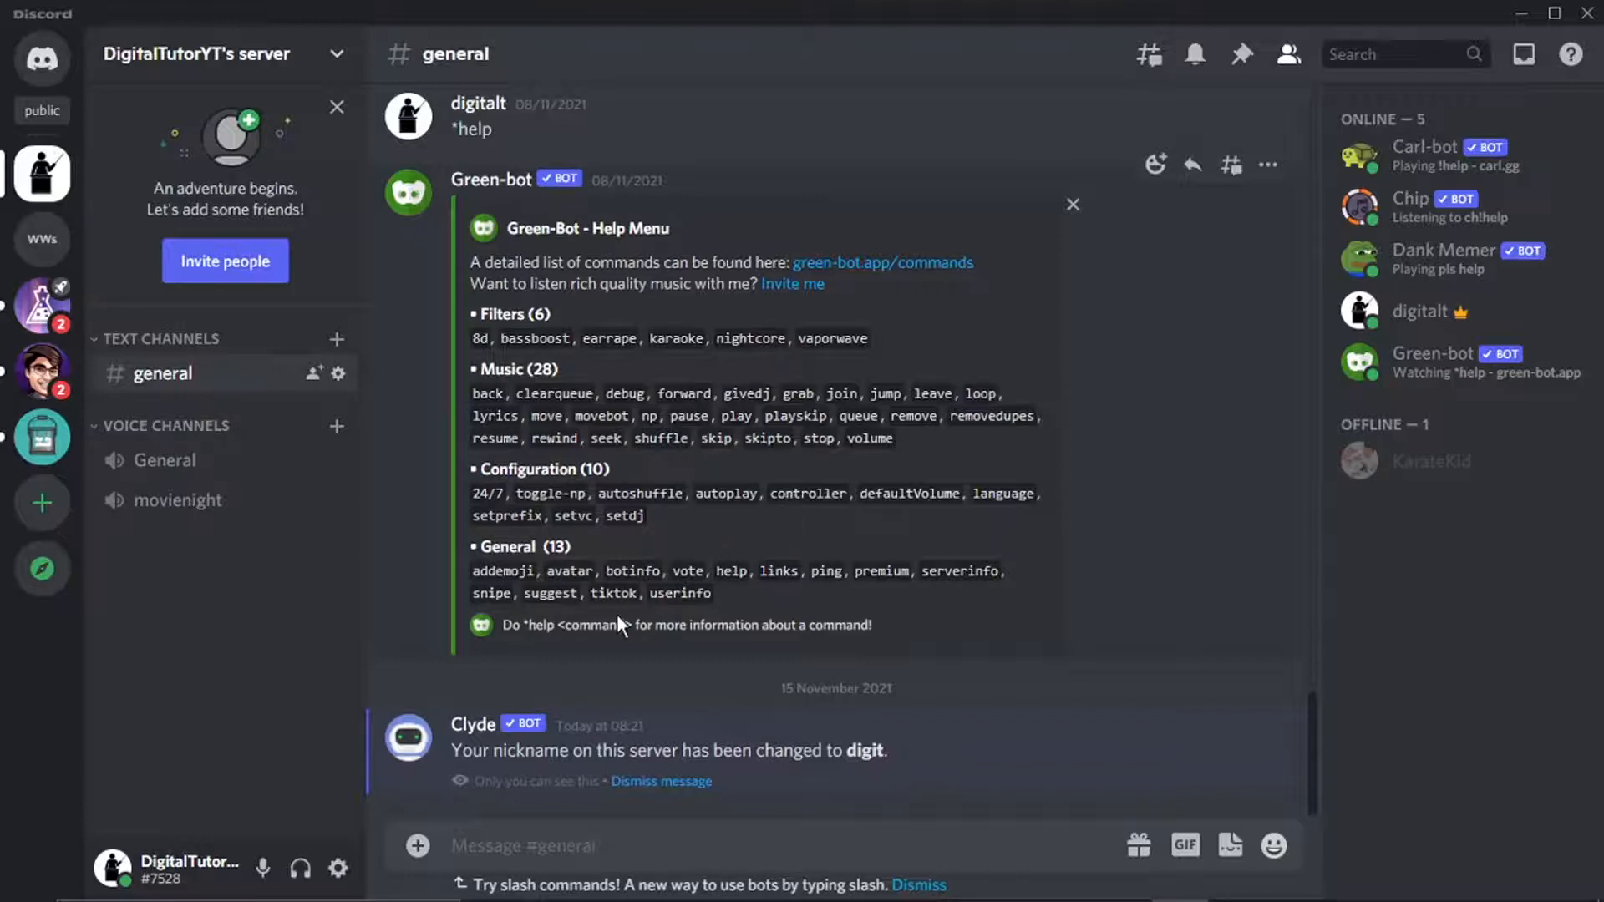
mouse_move(351, 819)
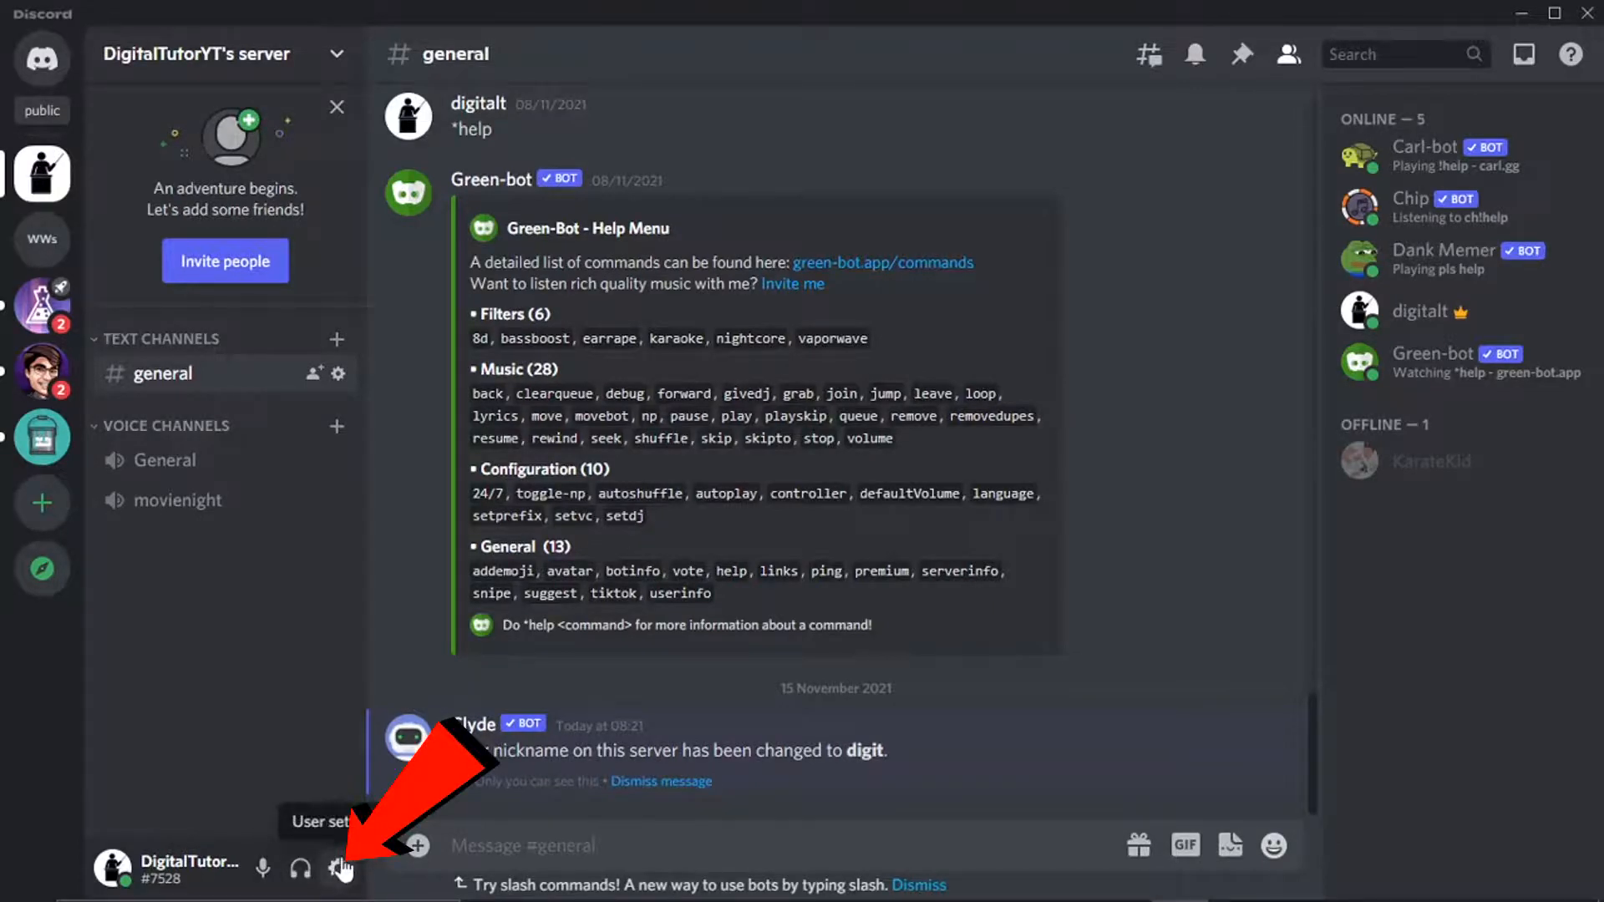
Open User Settings, landing on the My Account page.
left_click(339, 869)
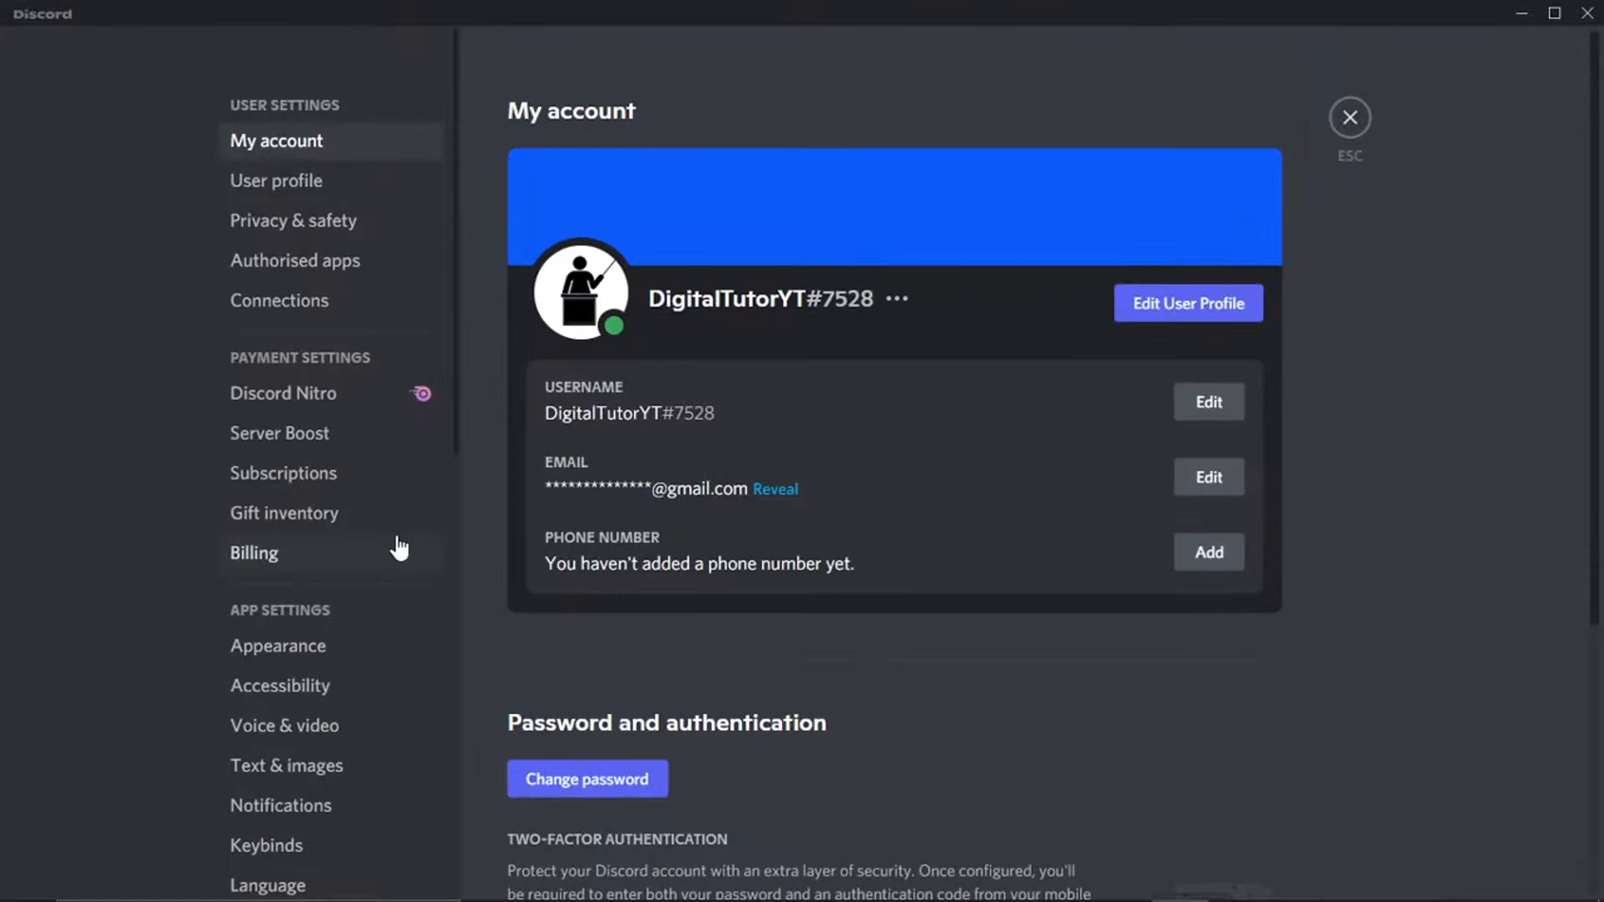
mouse_move(329, 261)
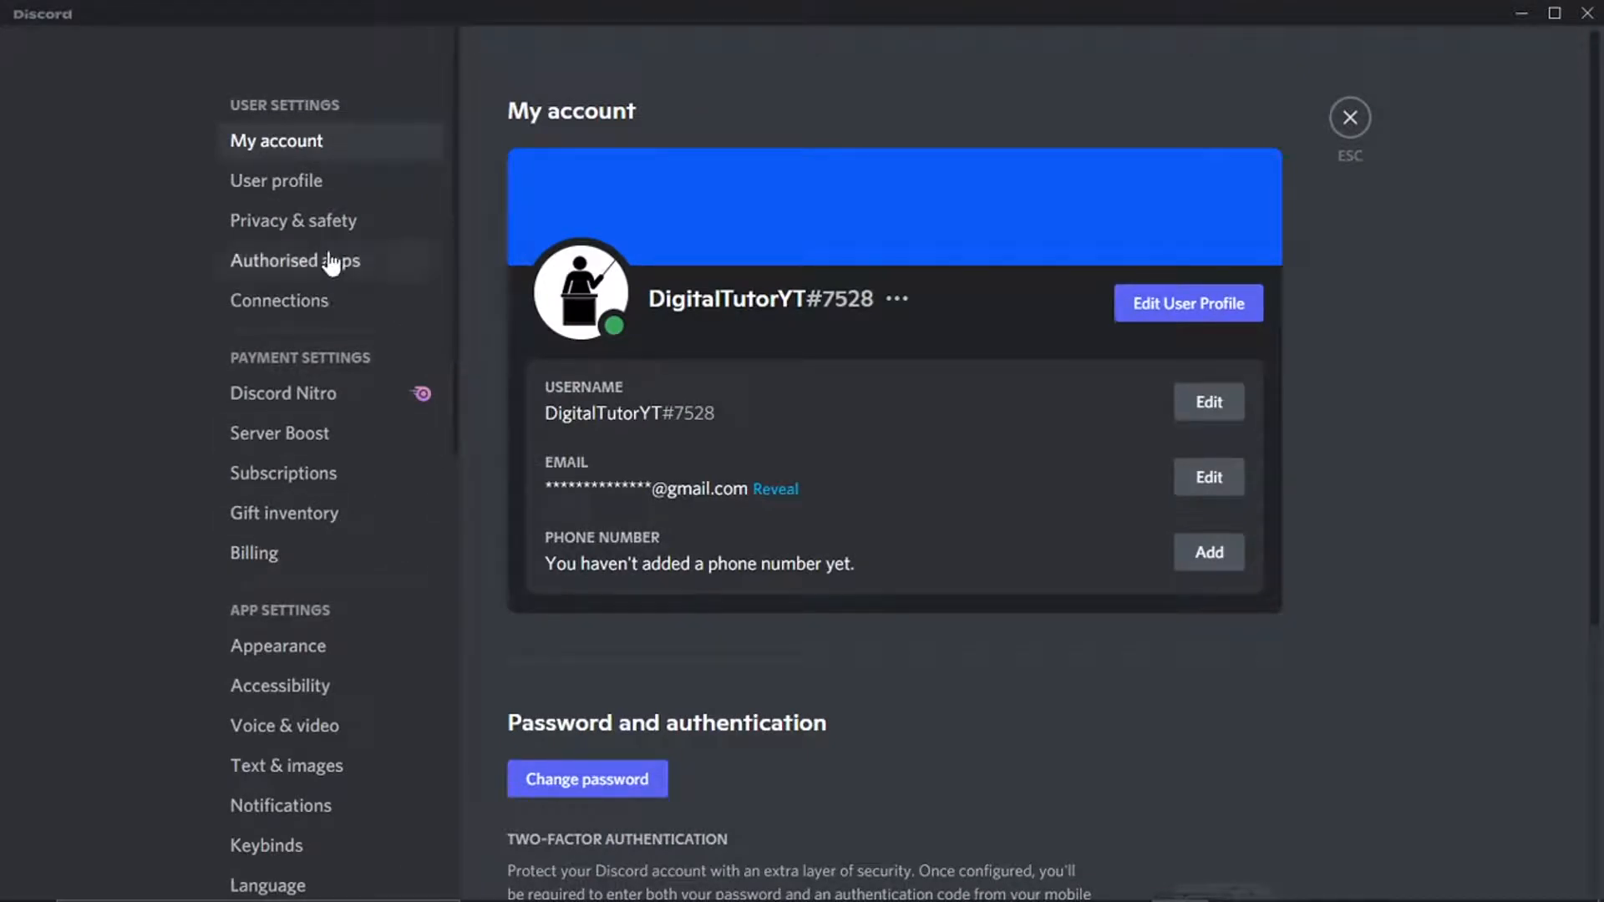
mouse_move(345, 240)
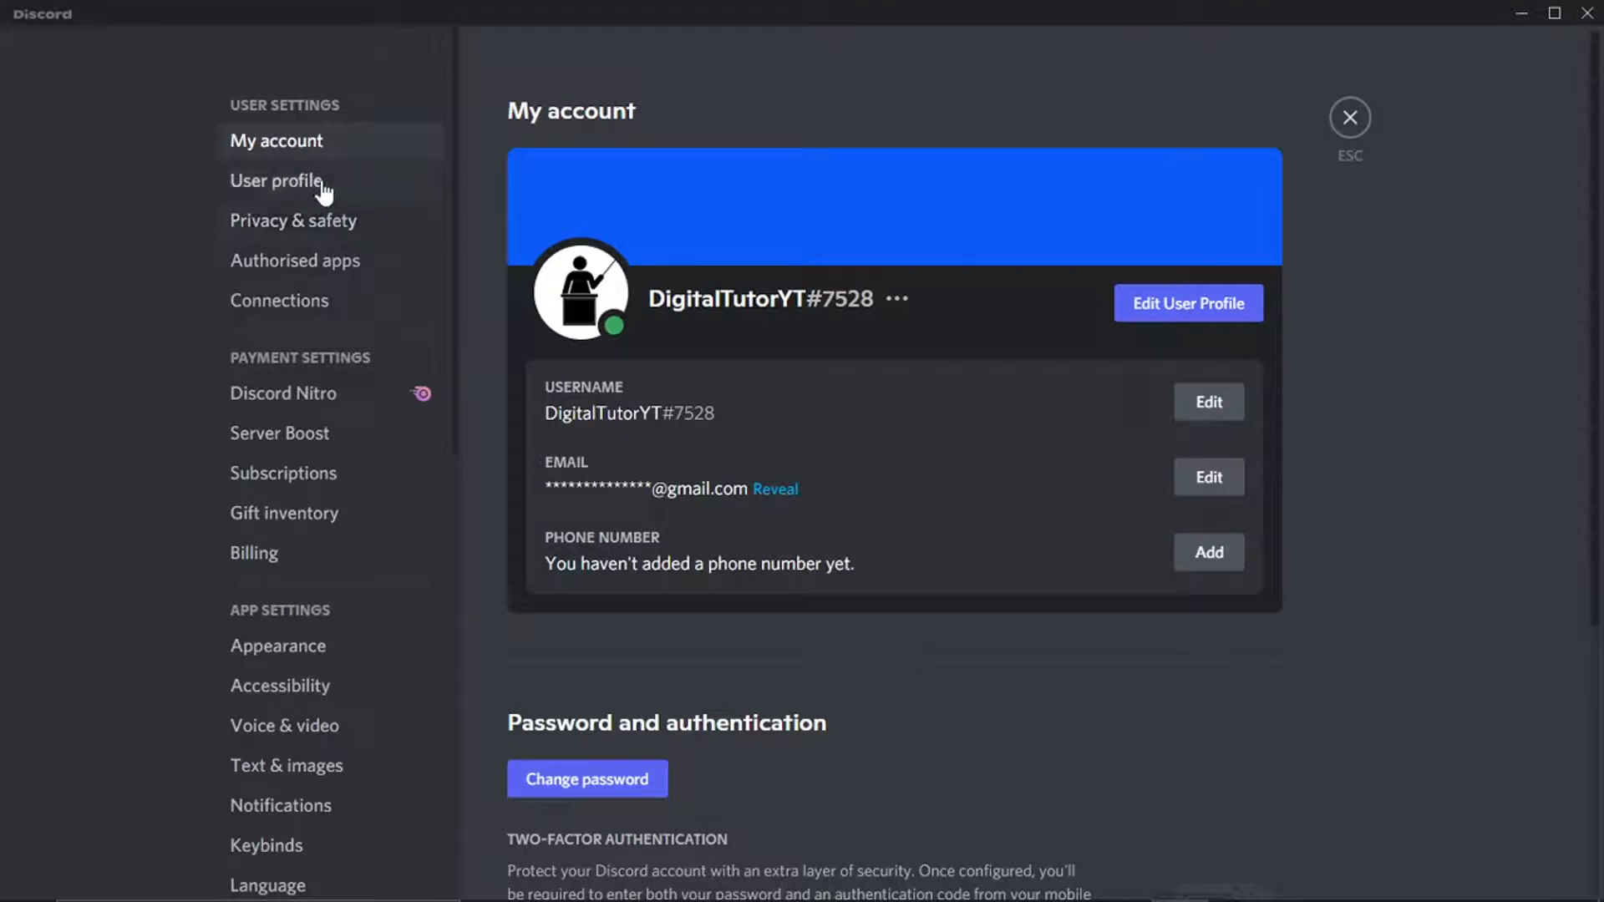
mouse_move(294, 221)
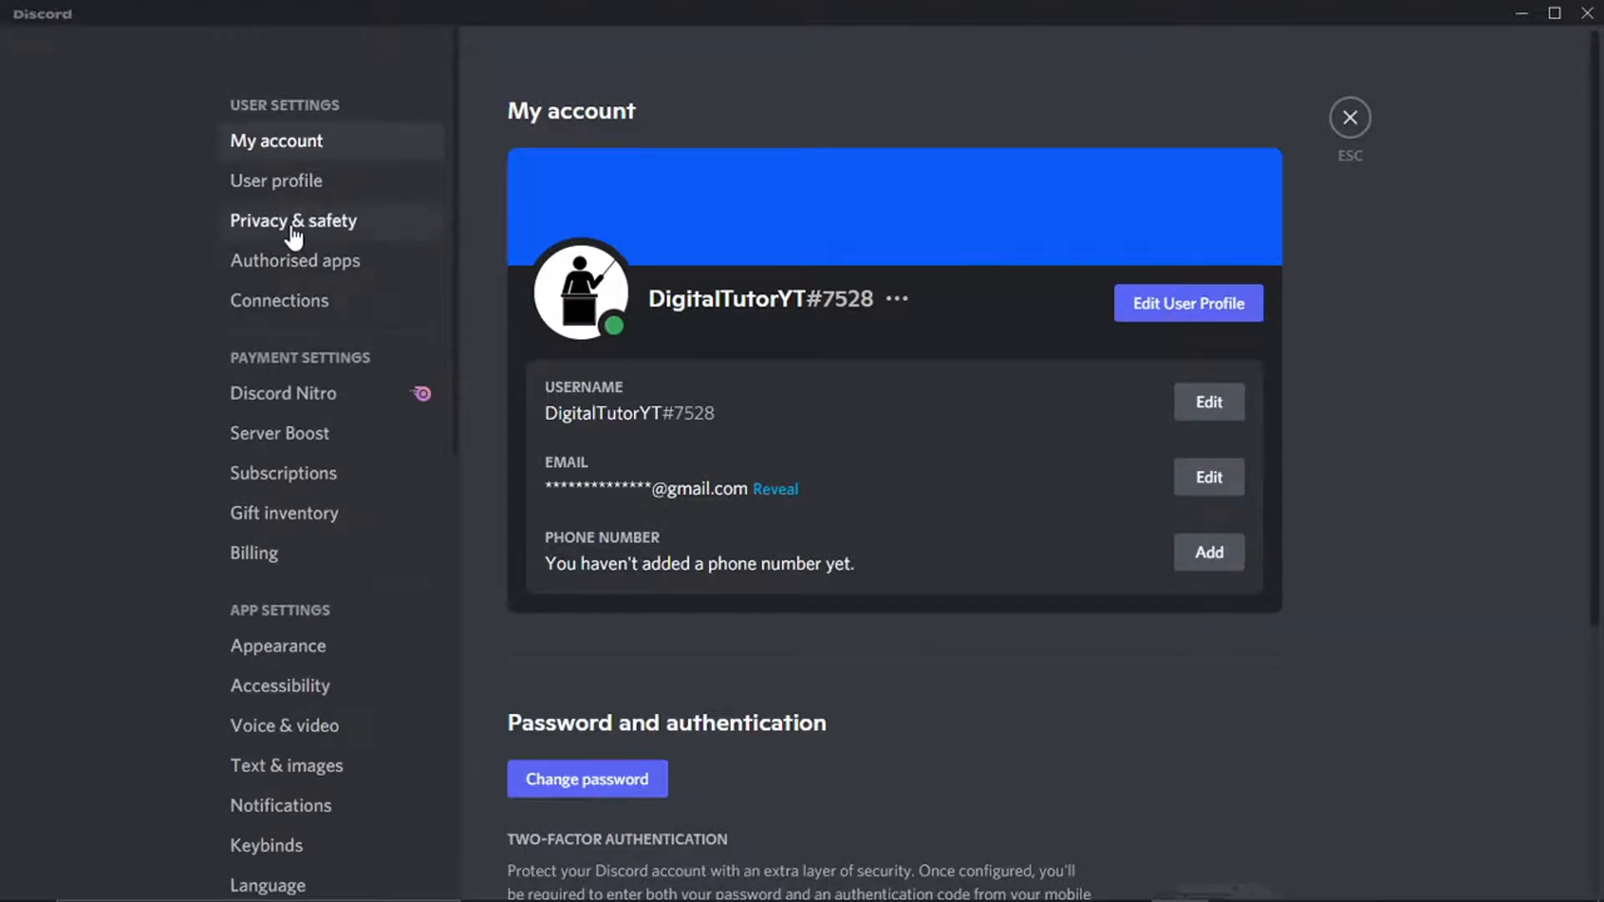
Go to the Privacy & safety page in User Settings.
left_click(292, 221)
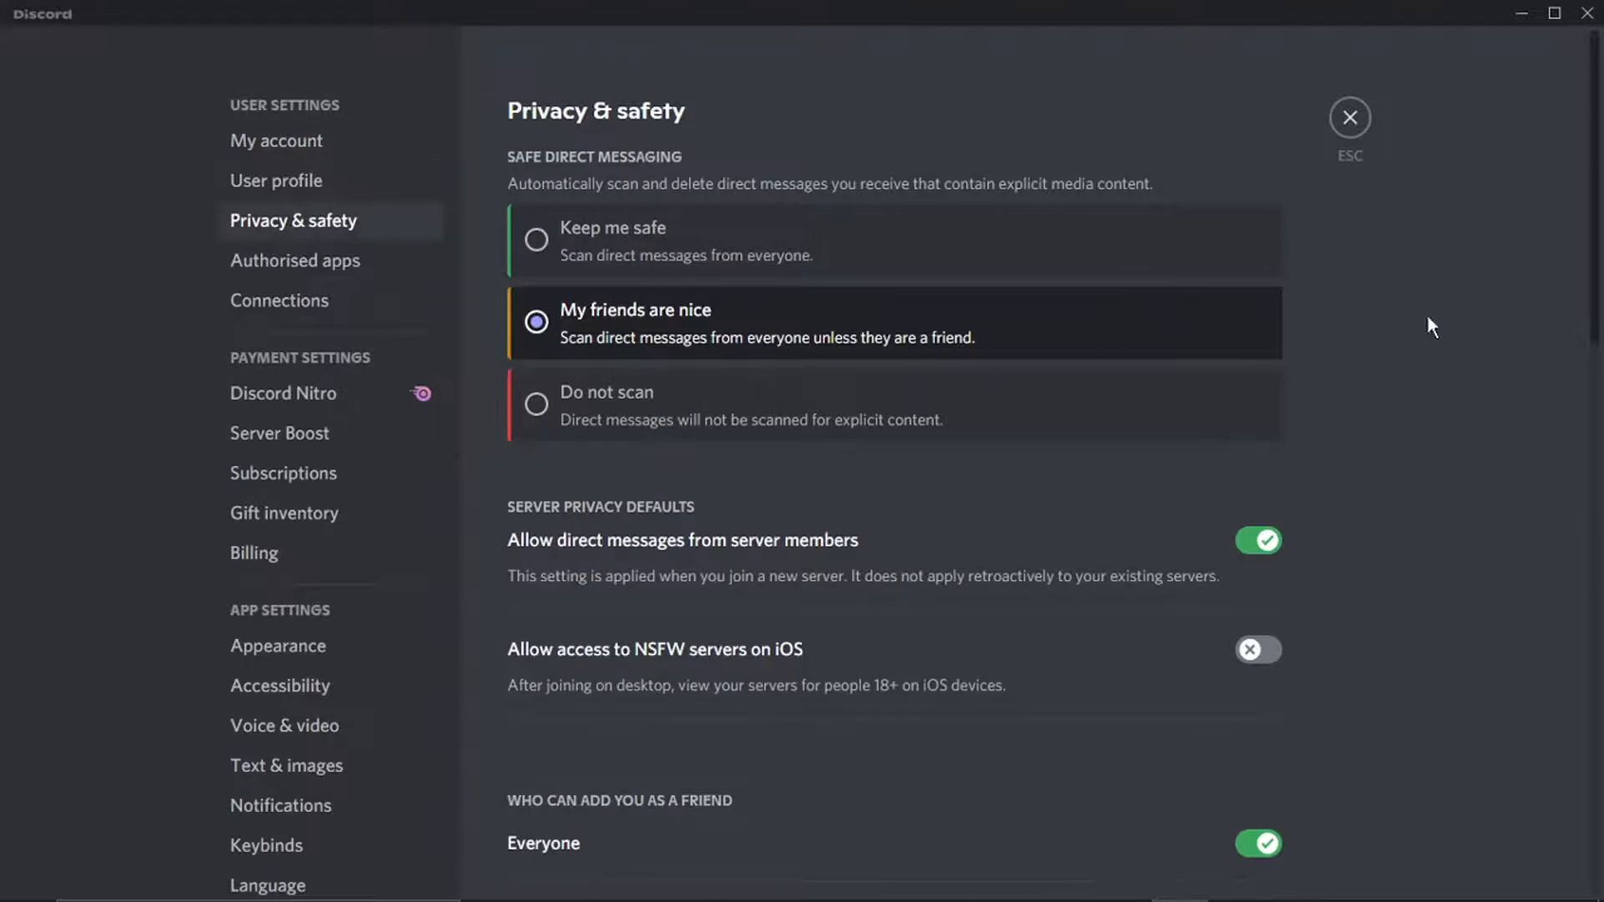
mouse_move(1503, 274)
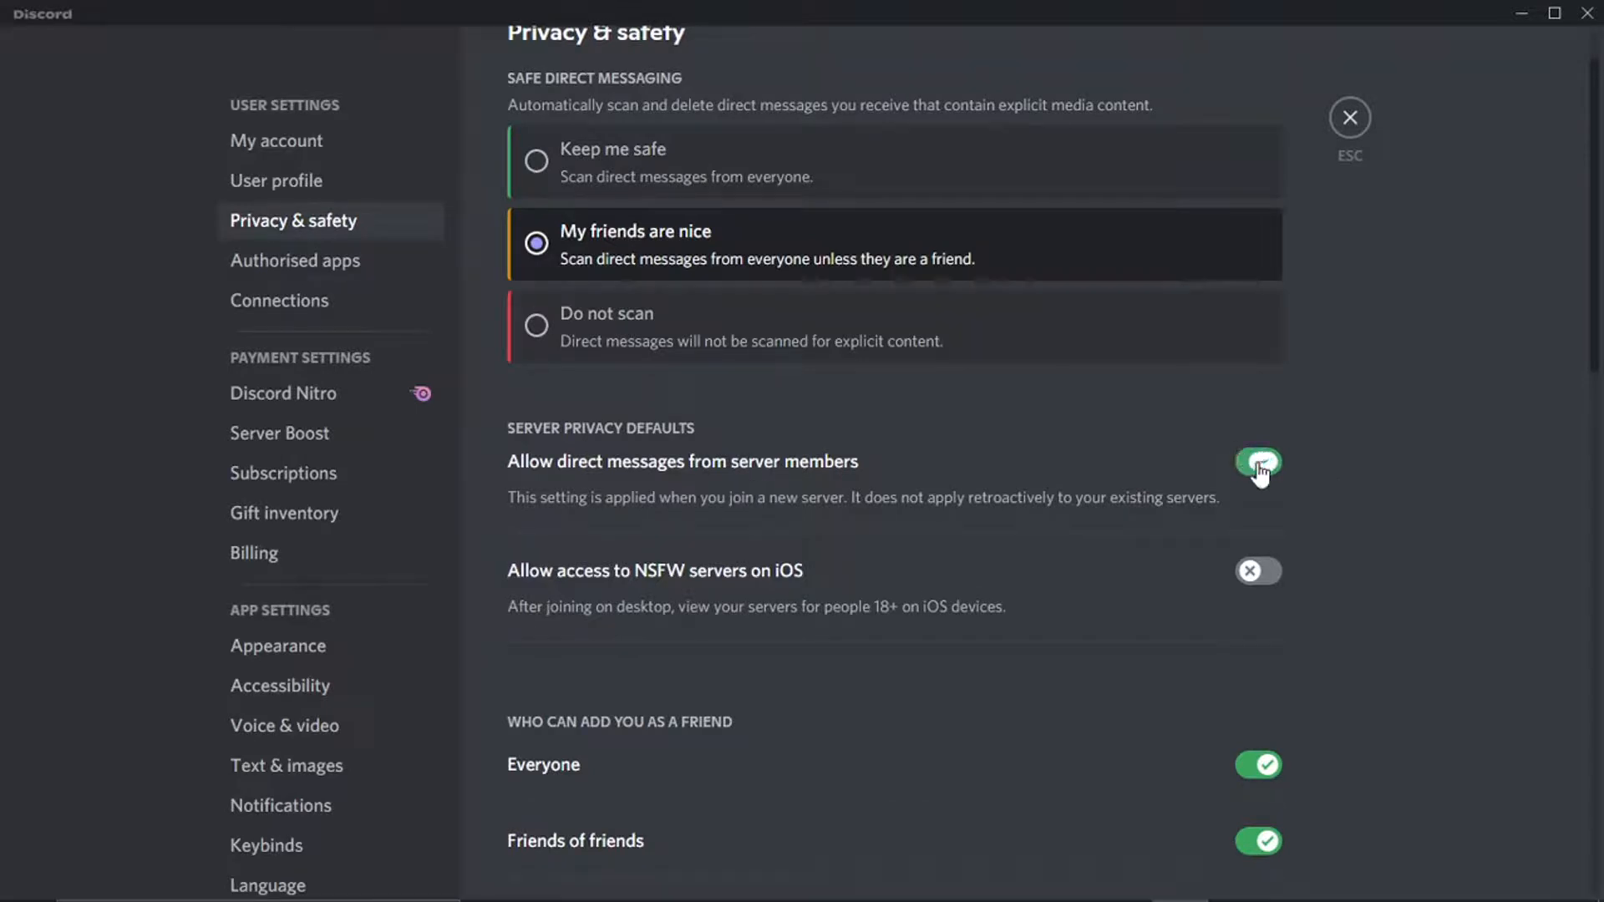
Turn off the server privacy default for member DMs and apply it to all existing servers.
left_click(1257, 461)
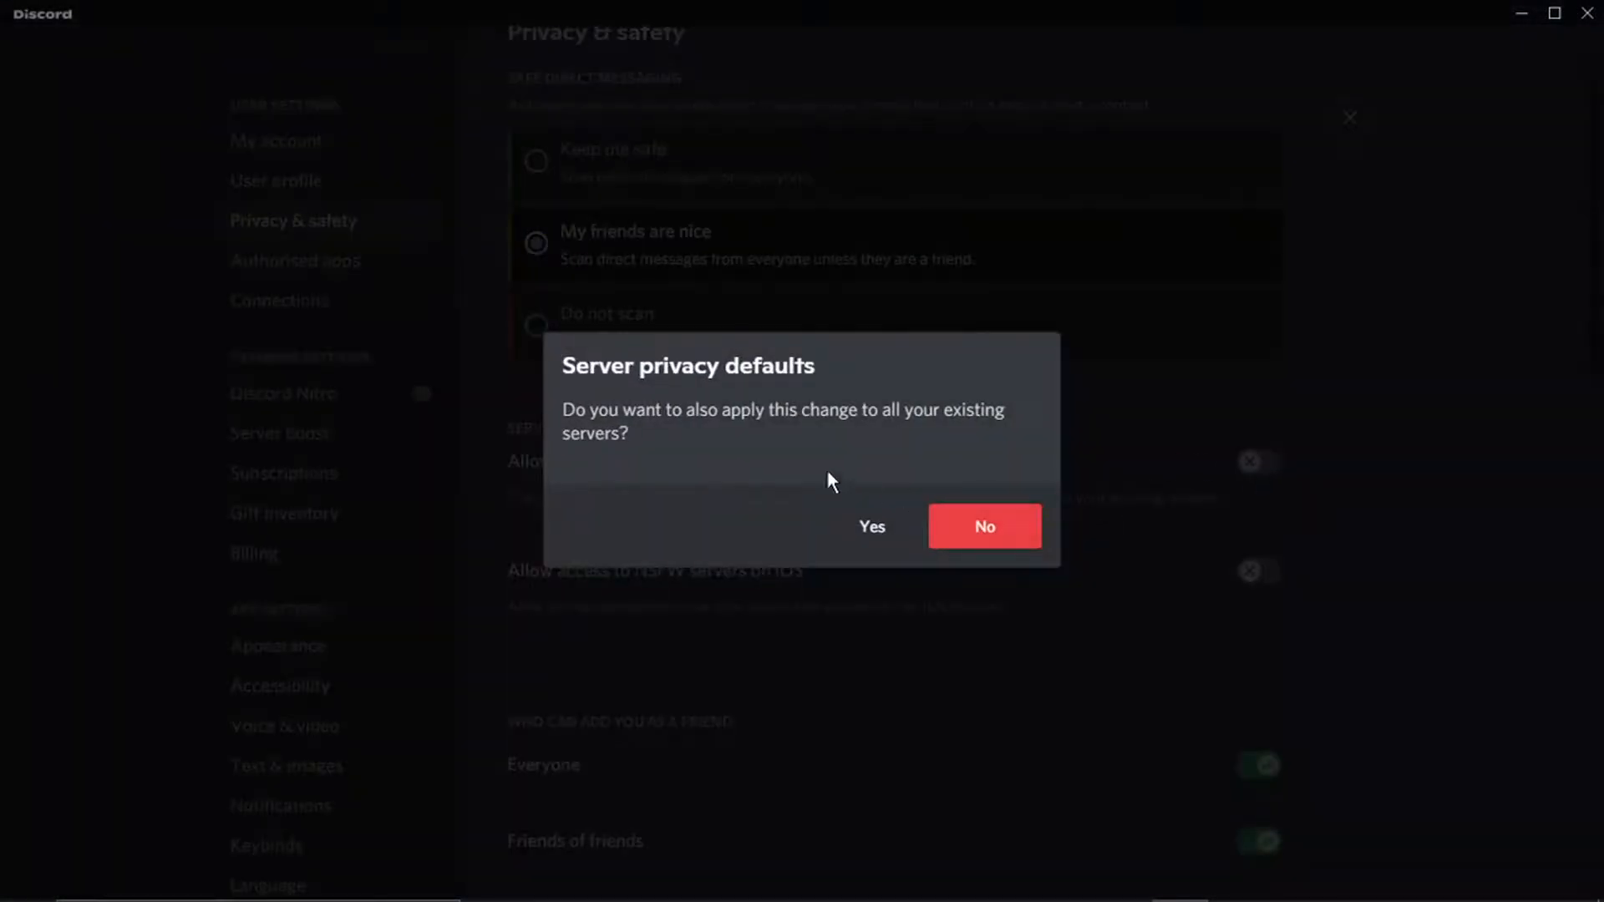
mouse_move(749, 431)
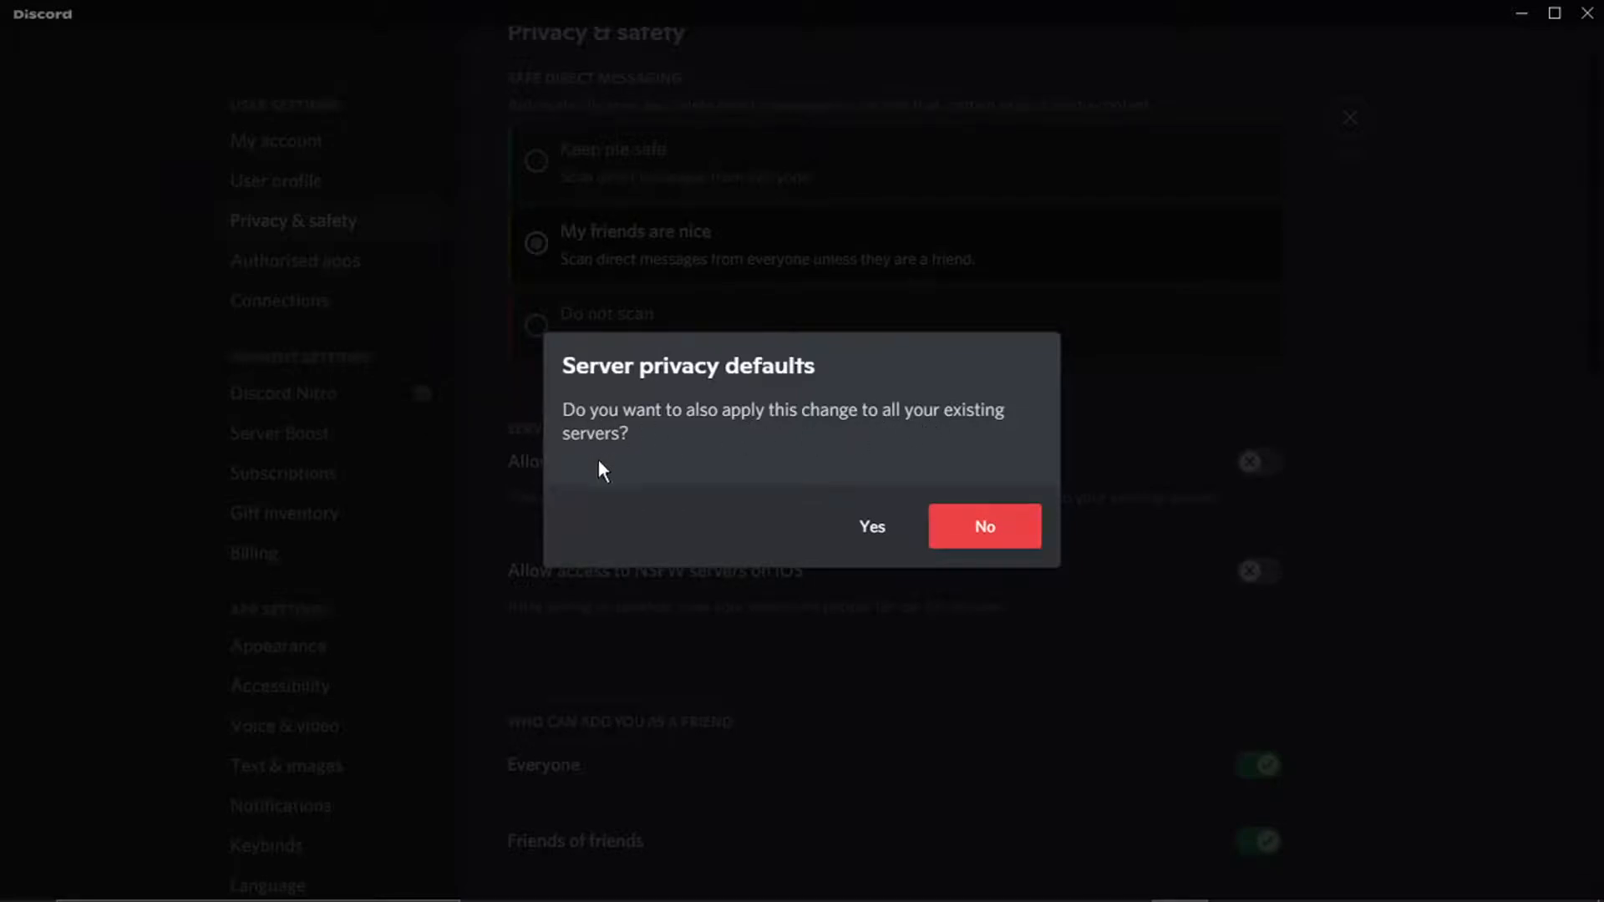
mouse_move(892, 568)
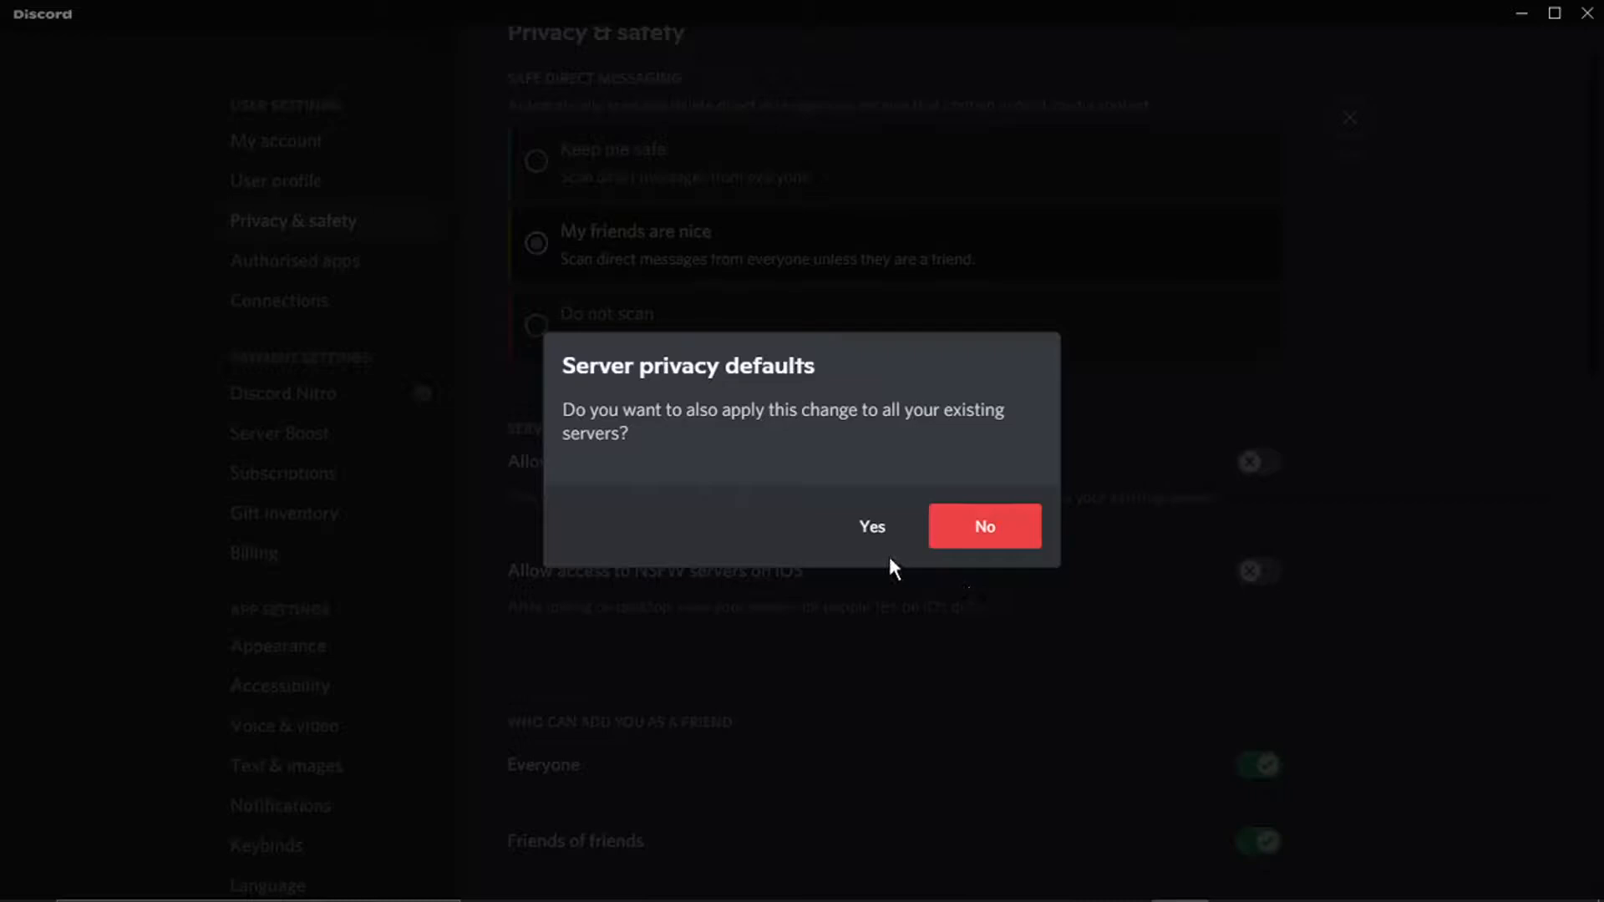
left_click(983, 526)
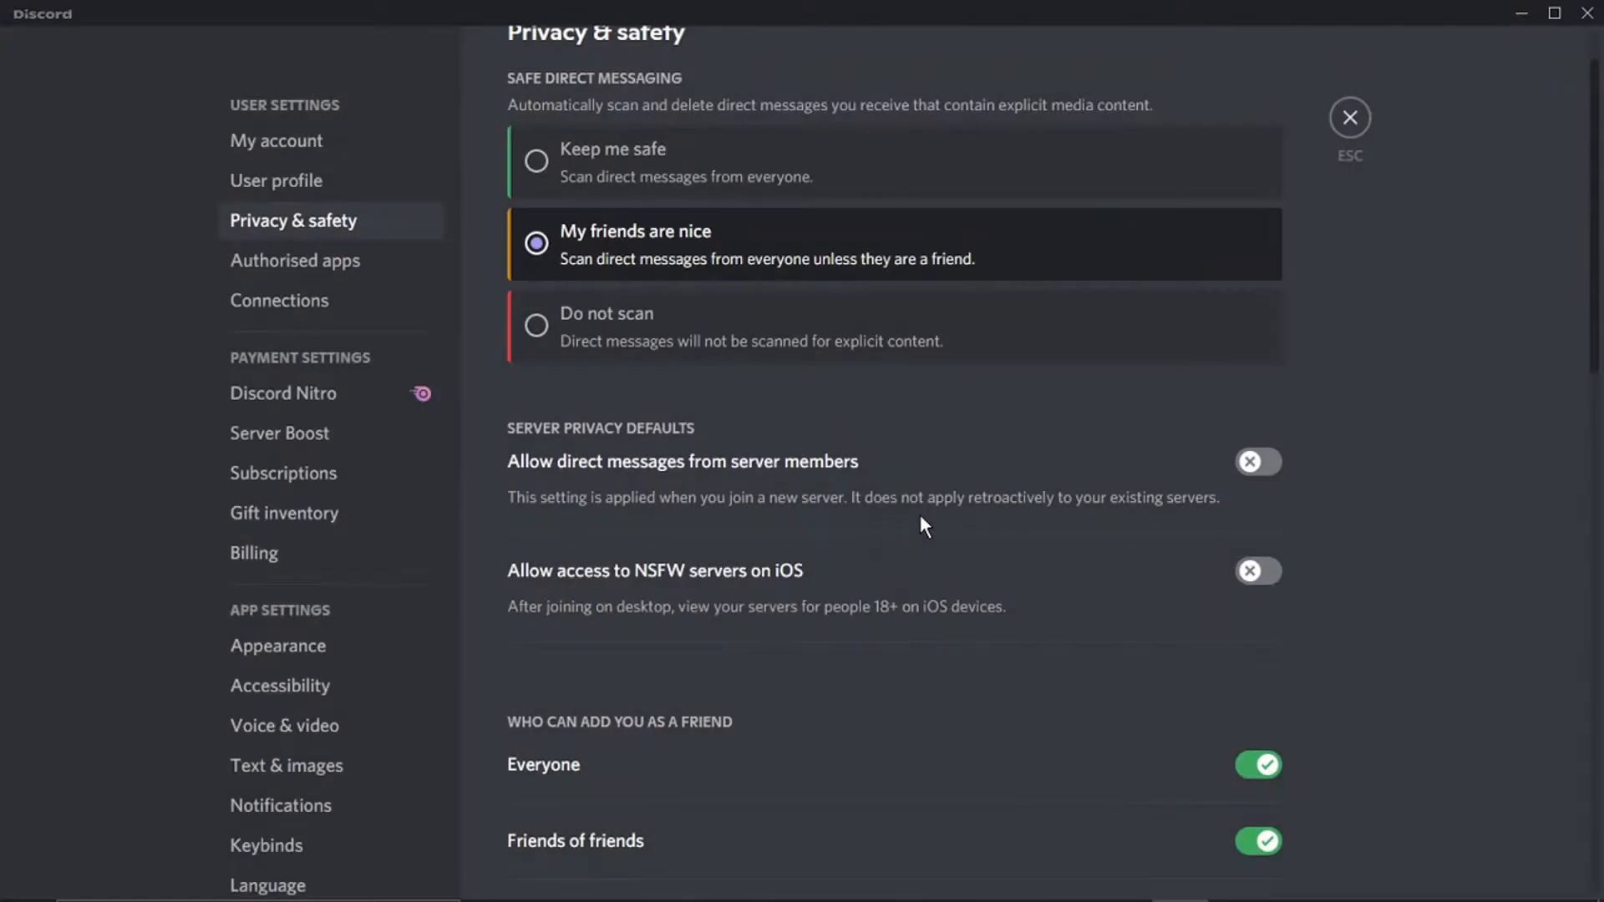
mouse_move(1468, 389)
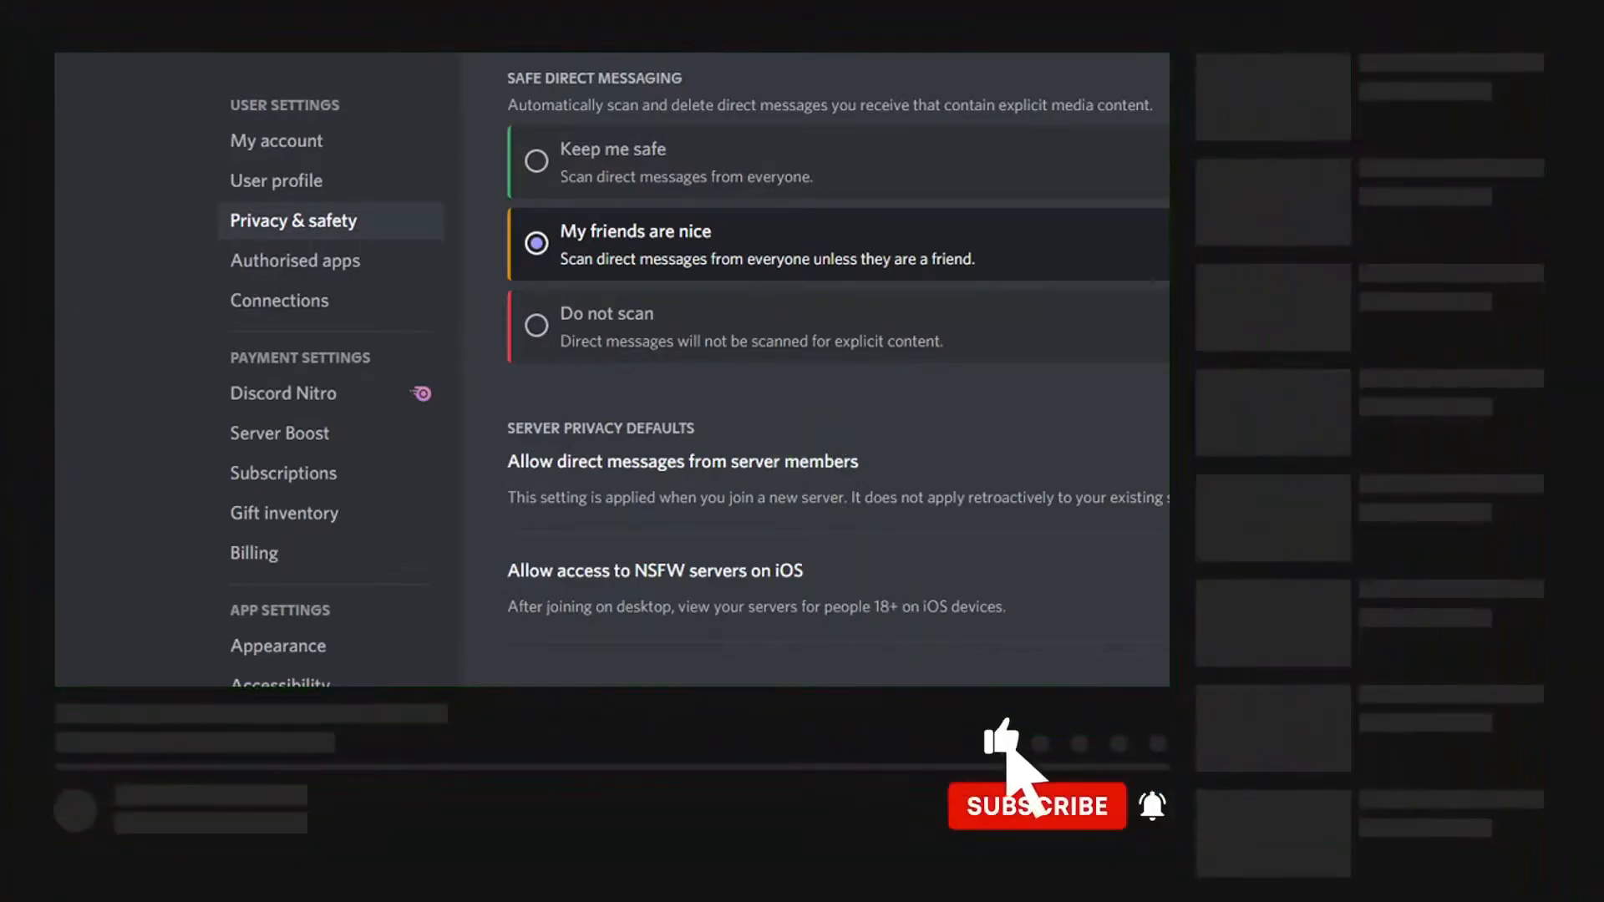
left_click(1035, 805)
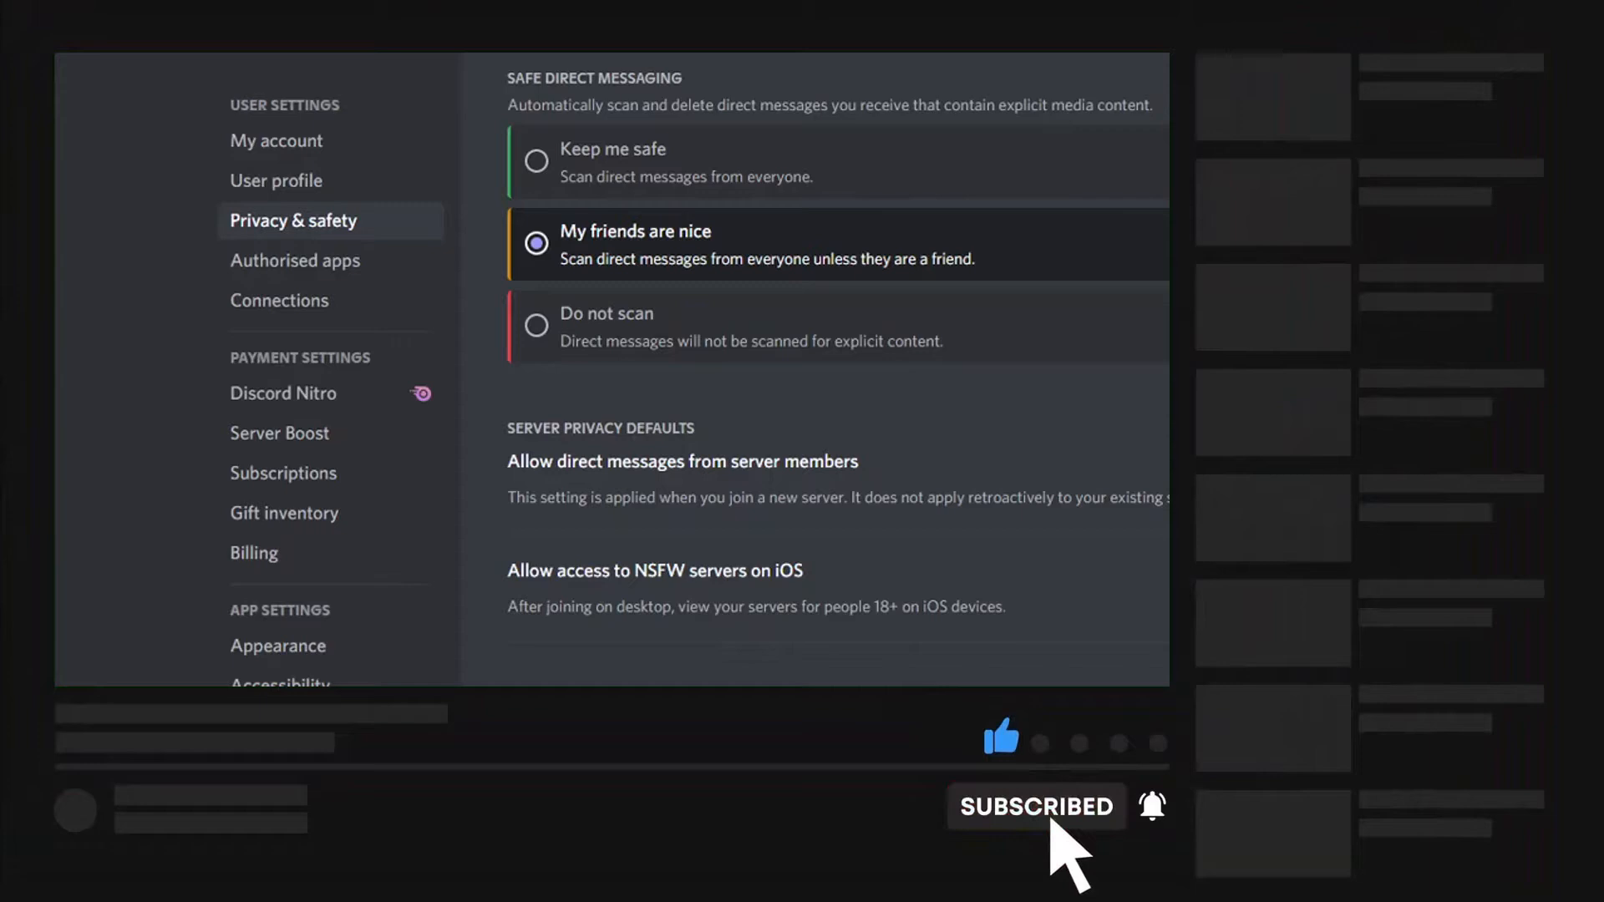